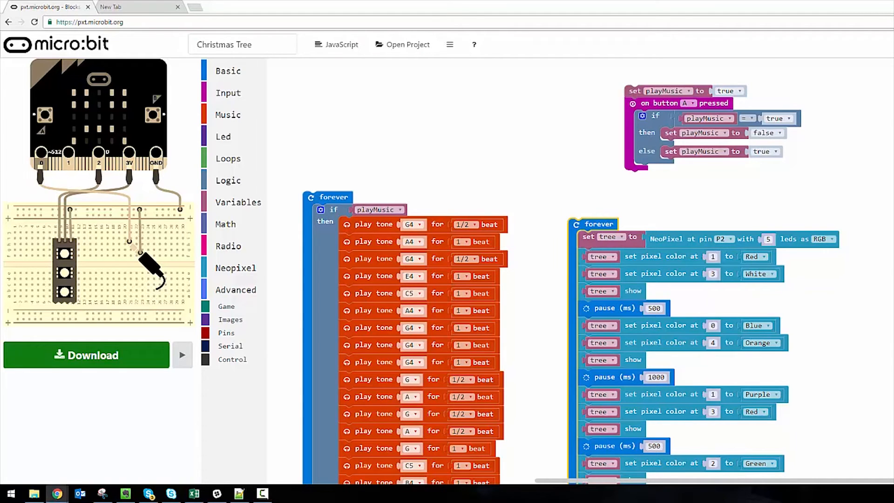
# Step: Browse the Music blocks and the extensions list without adding anything
pyautogui.scroll(-3)
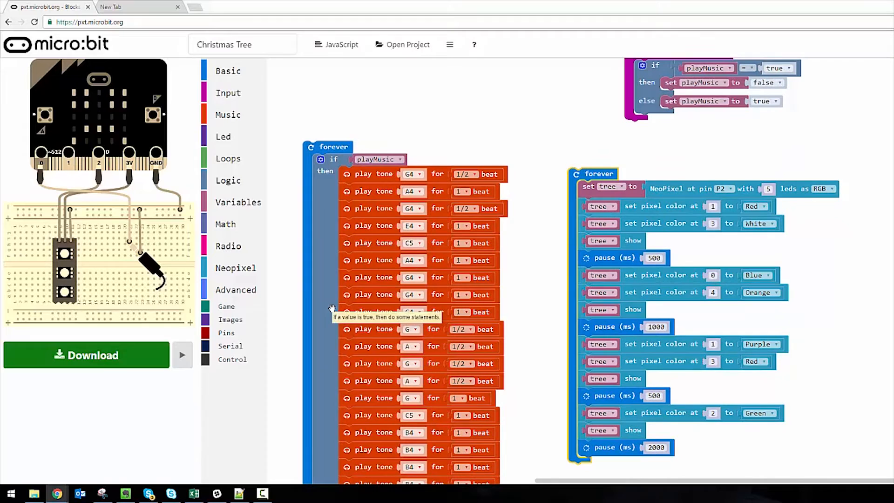
pyautogui.moveTo(327, 297)
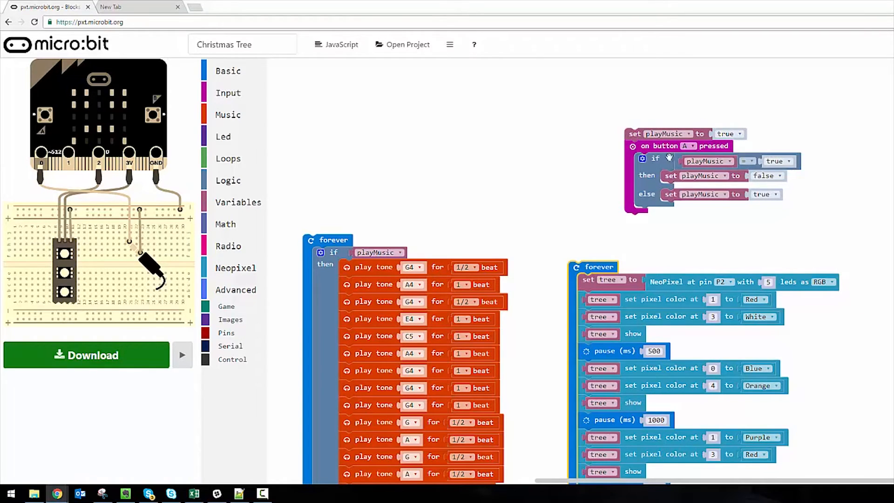
pyautogui.moveTo(708, 161)
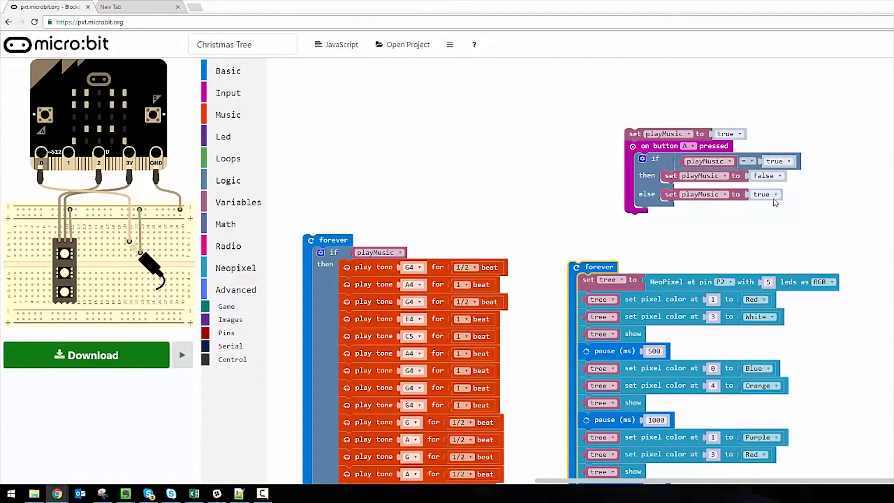
pyautogui.moveTo(717, 210)
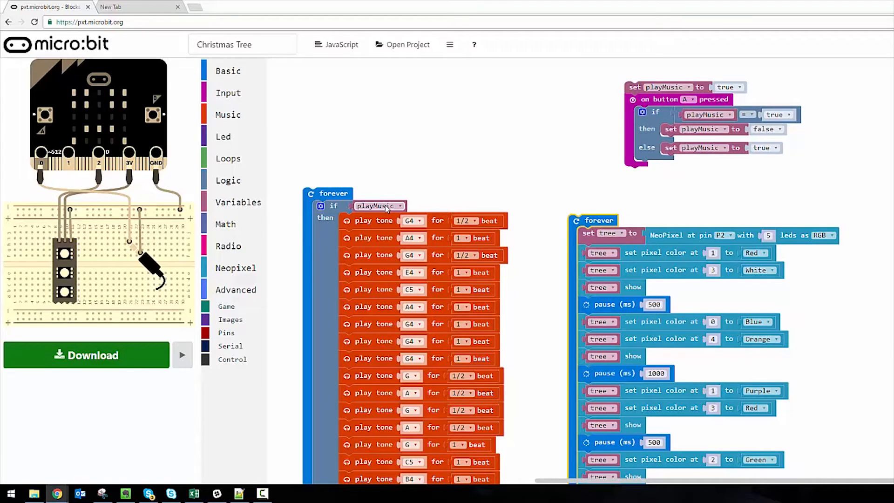
pyautogui.moveTo(473, 177)
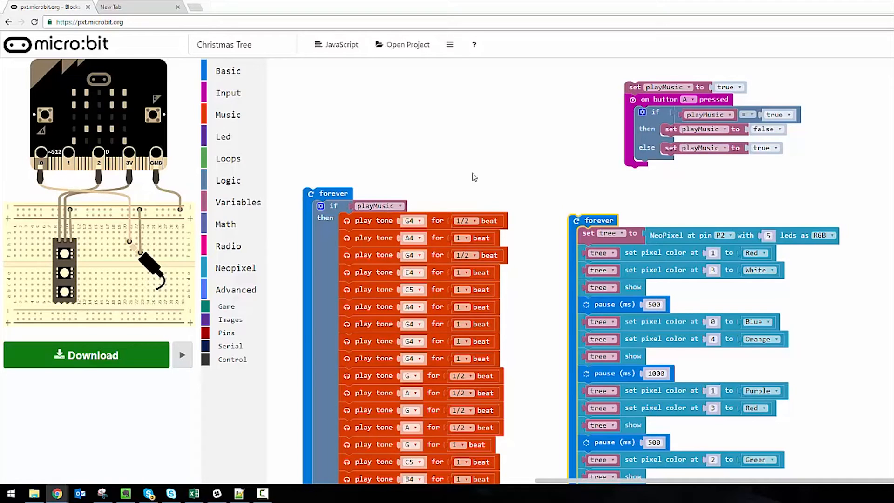
pyautogui.moveTo(378, 206)
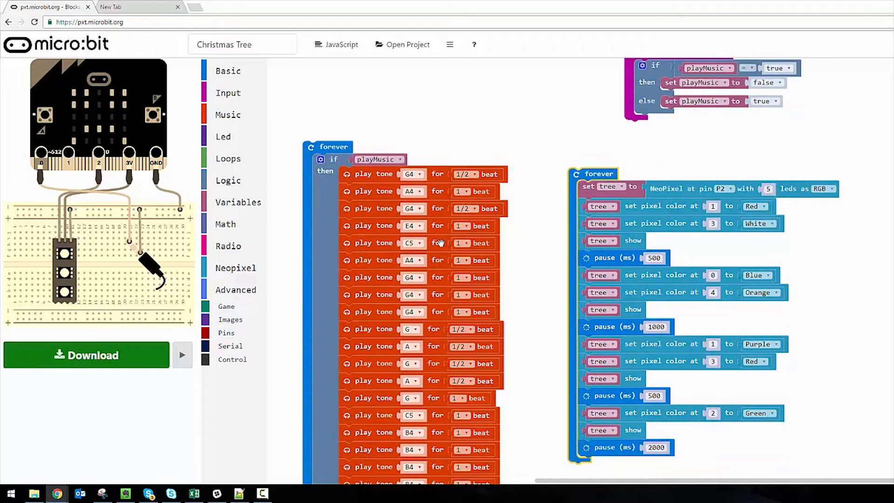
pyautogui.moveTo(406, 292)
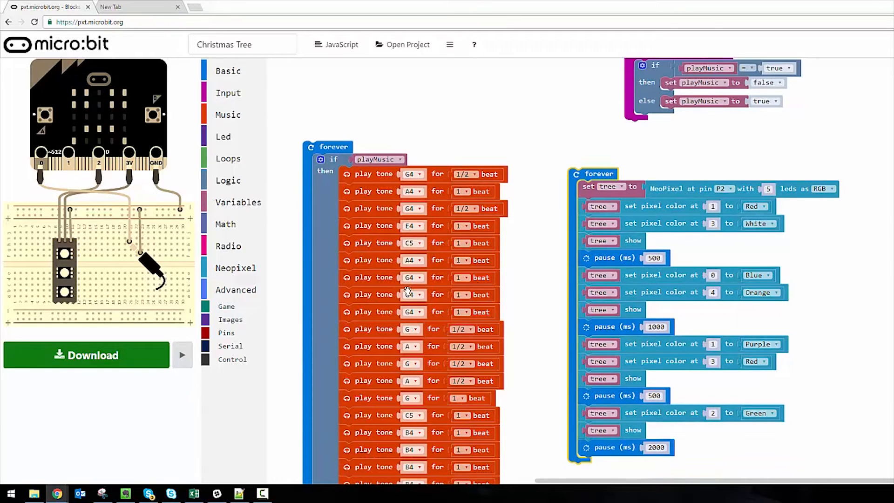
pyautogui.moveTo(407, 294)
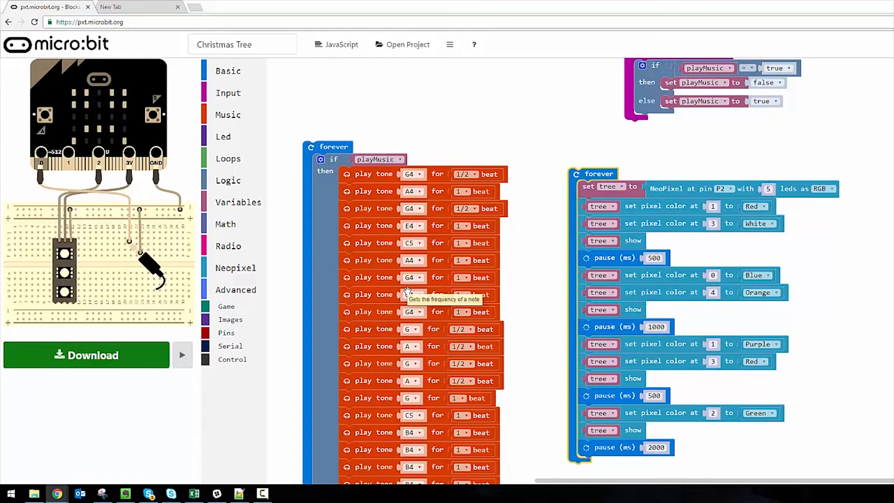
pyautogui.moveTo(346, 293)
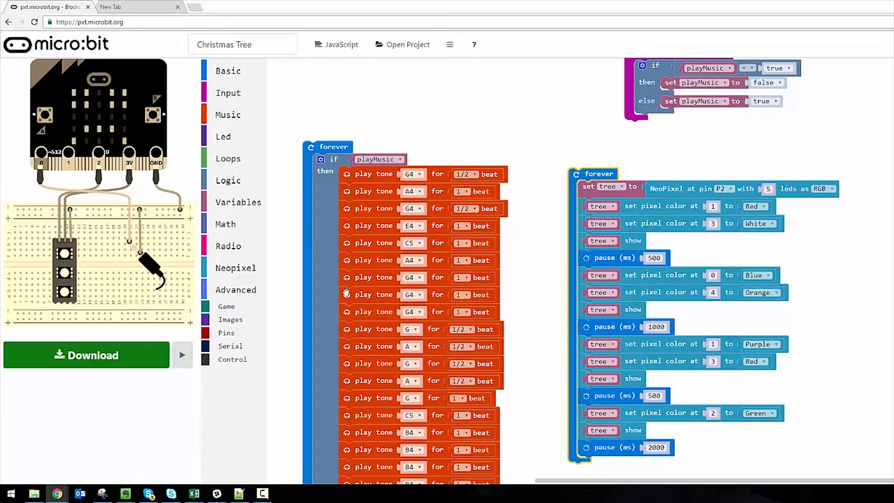
pyautogui.moveTo(290, 276)
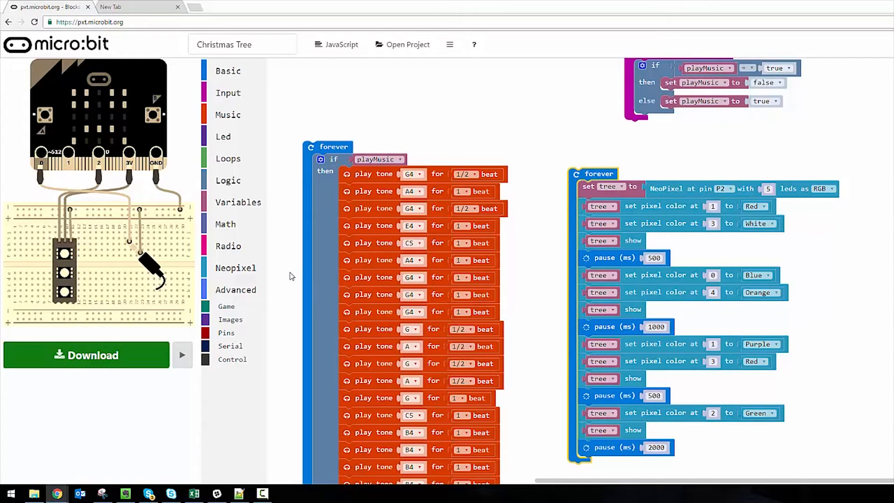
pyautogui.moveTo(313, 269)
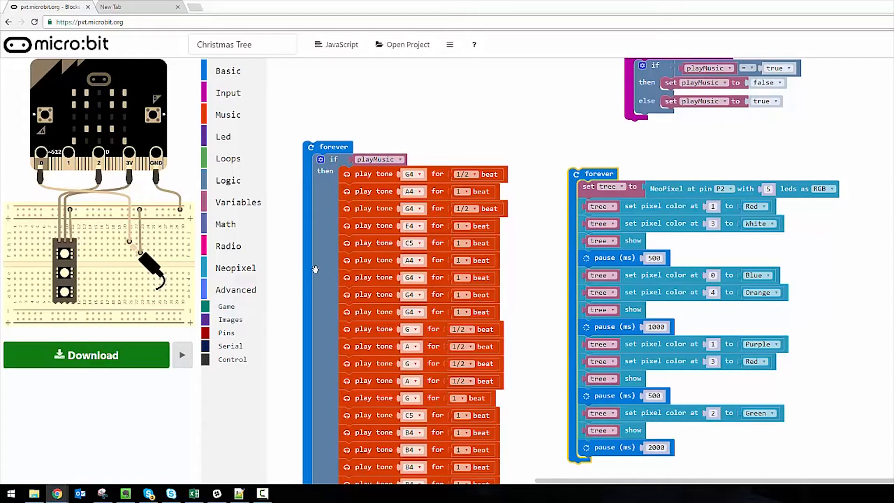
pyautogui.moveTo(301, 277)
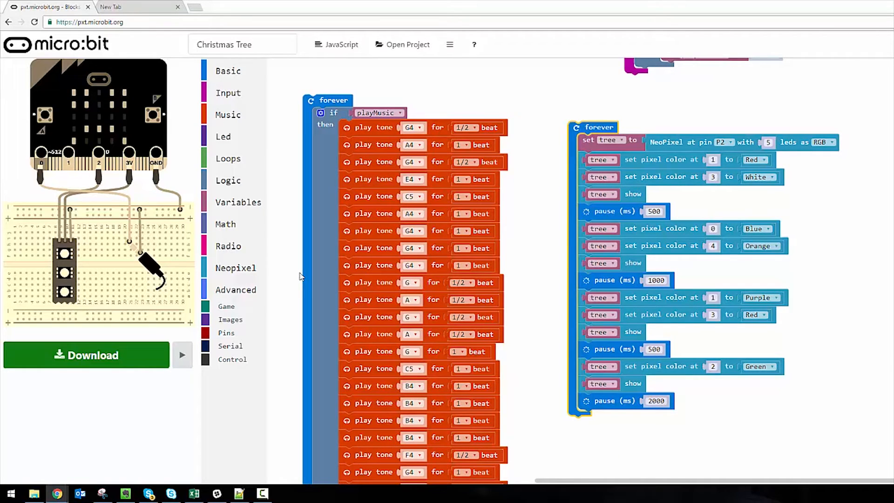
pyautogui.moveTo(292, 122)
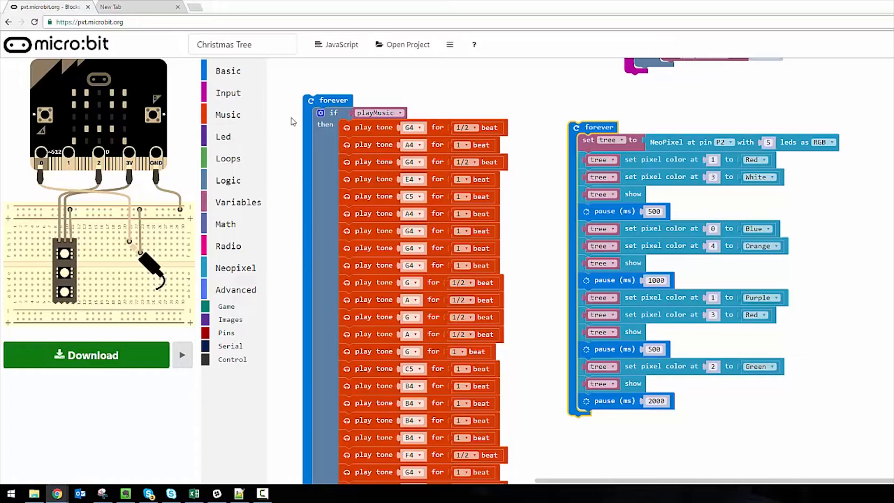
pyautogui.click(228, 115)
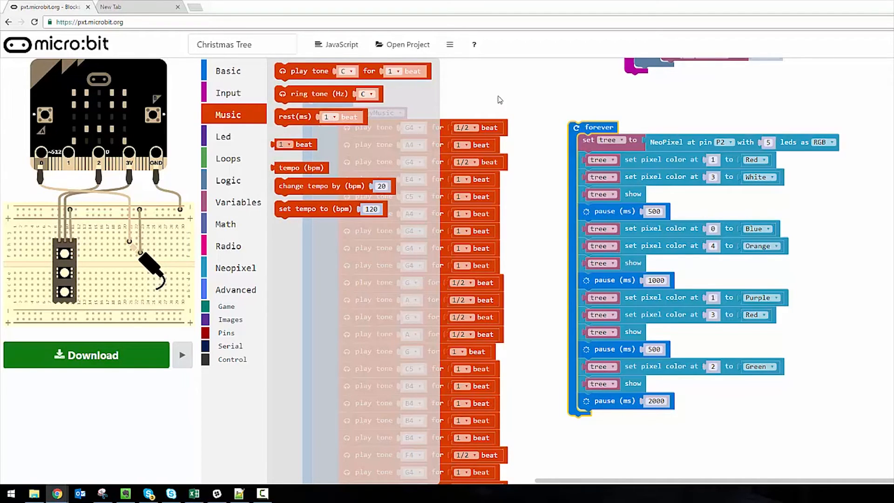
pyautogui.click(499, 100)
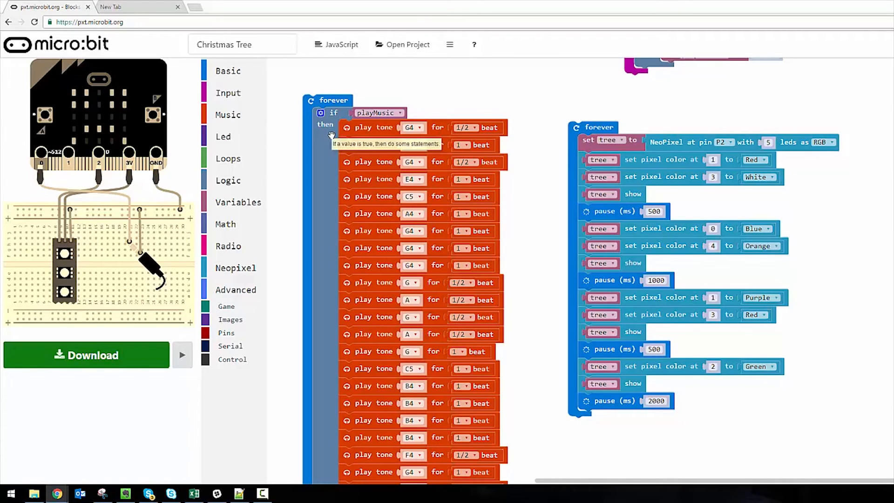
pyautogui.moveTo(181, 354)
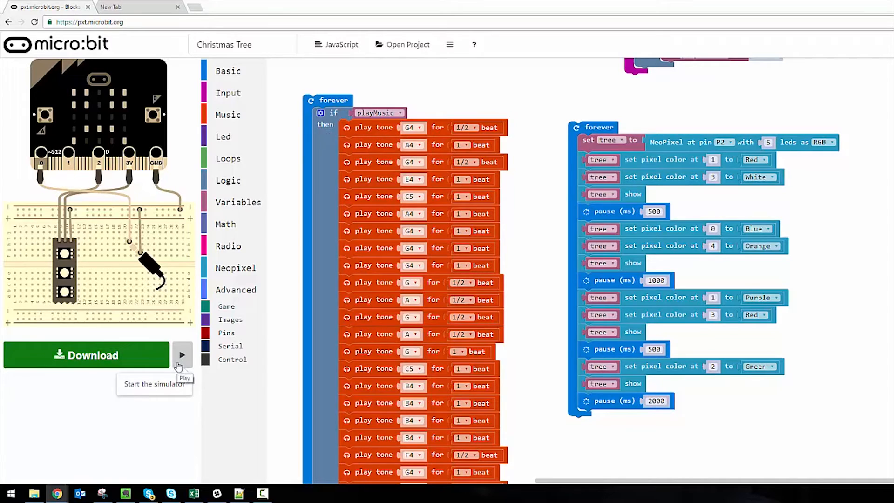
pyautogui.moveTo(71, 35)
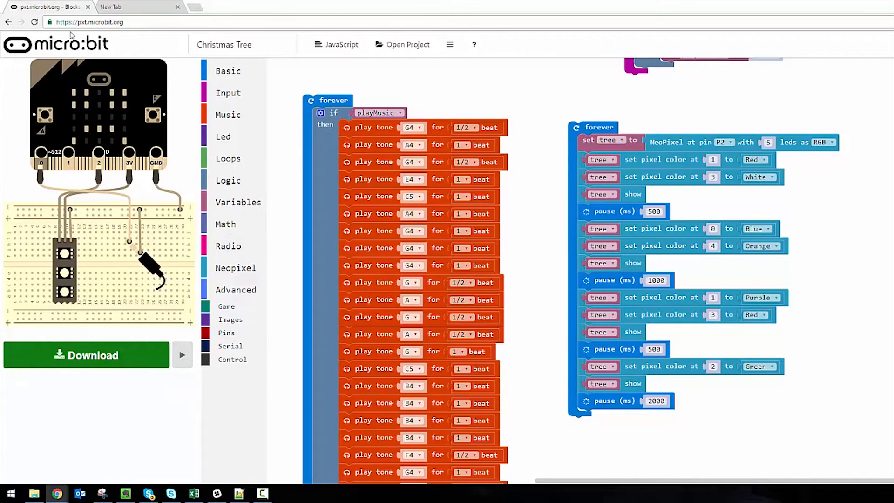
pyautogui.moveTo(151, 22)
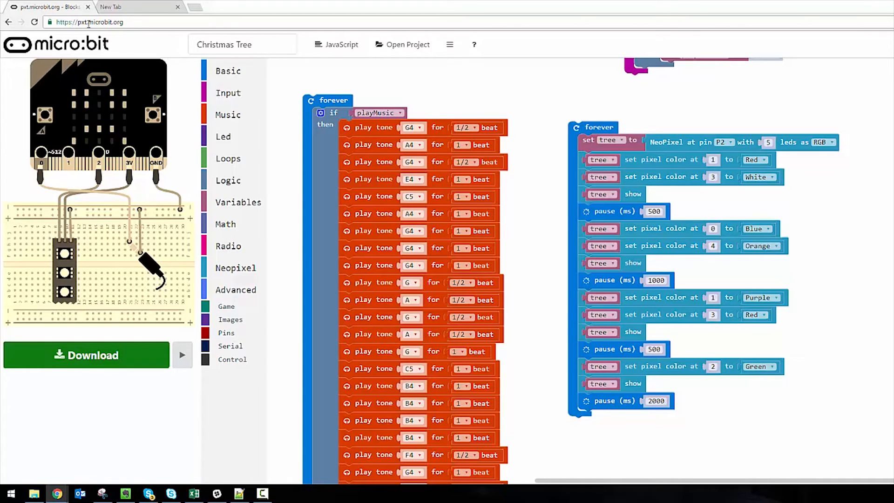
pyautogui.moveTo(117, 139)
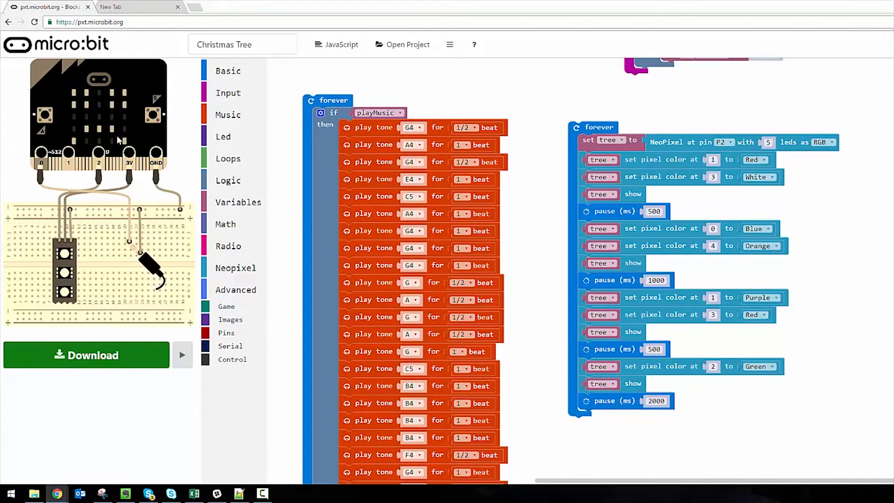
pyautogui.moveTo(66, 238)
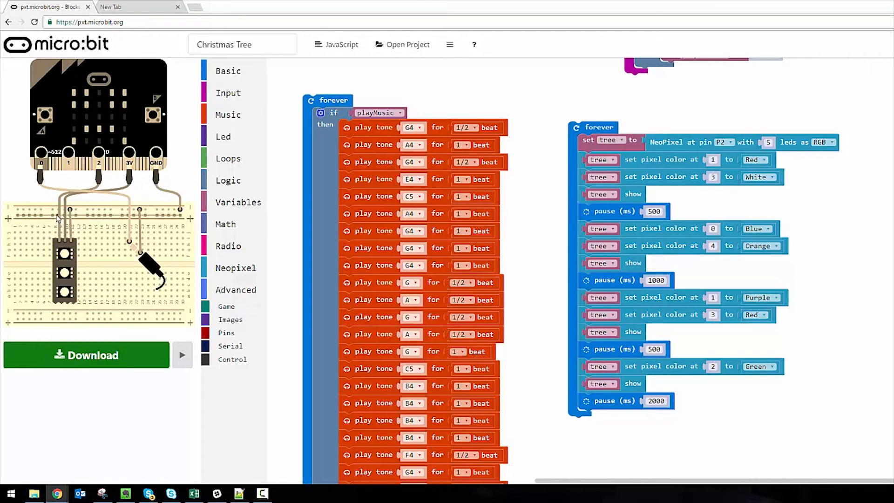
pyautogui.moveTo(145, 224)
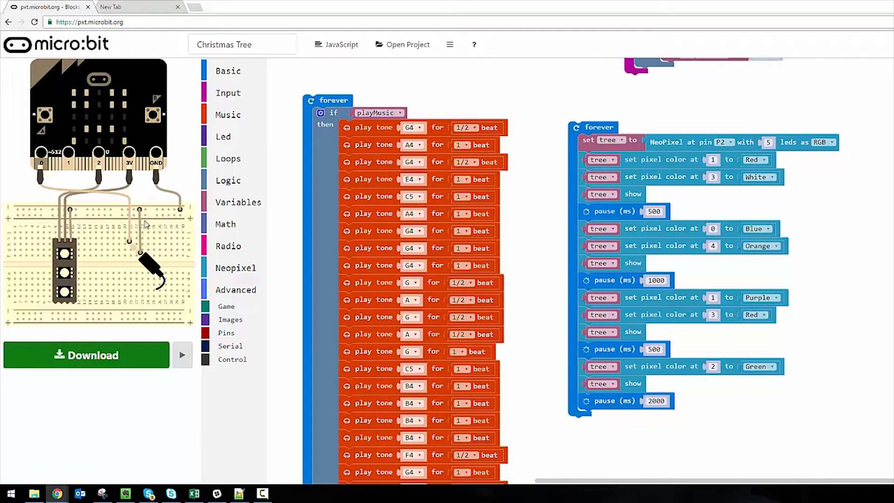
pyautogui.moveTo(117, 172)
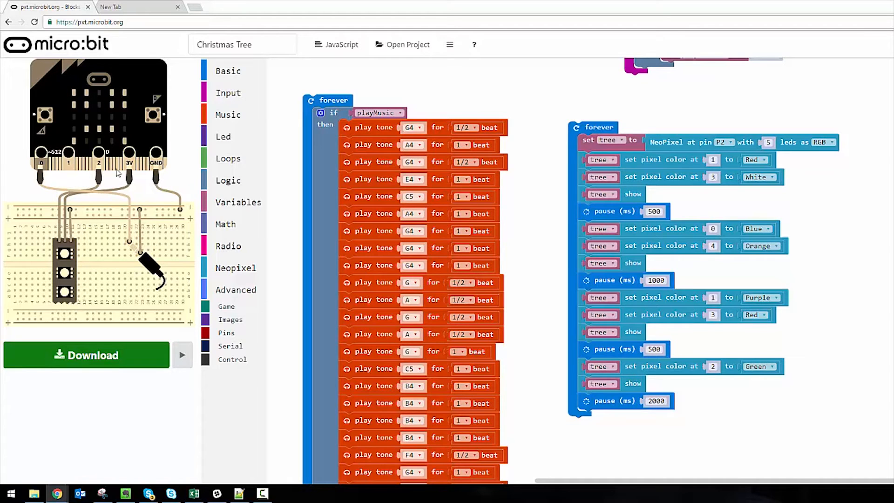
pyautogui.moveTo(46, 284)
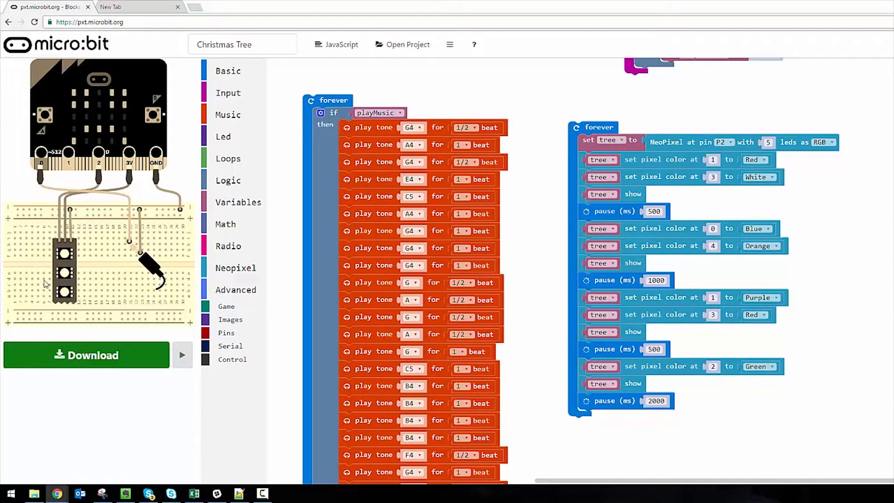
pyautogui.moveTo(182, 355)
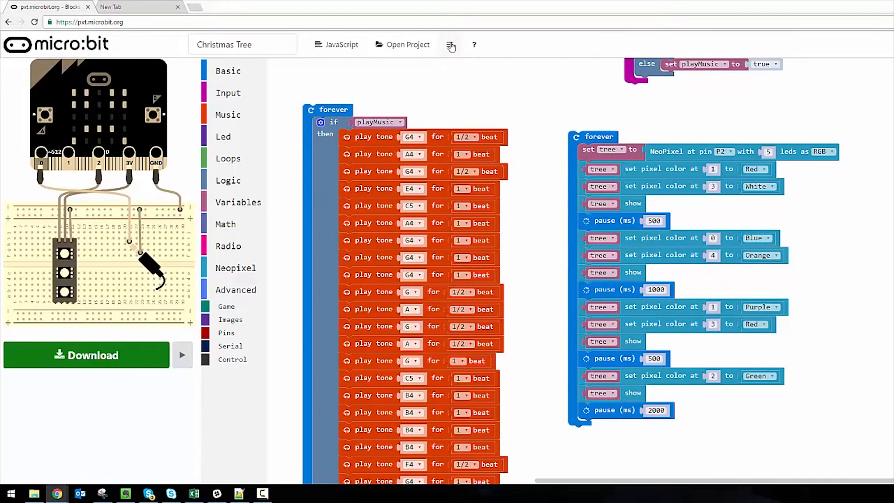
pyautogui.click(451, 45)
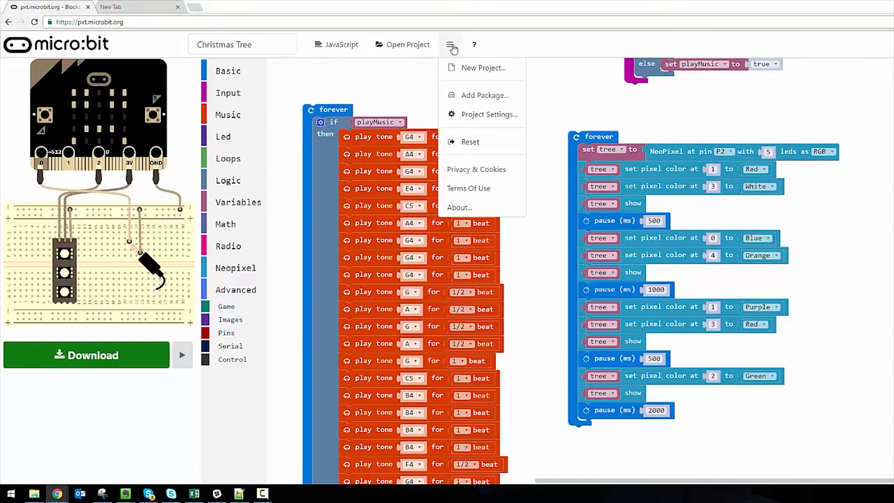
pyautogui.moveTo(472, 95)
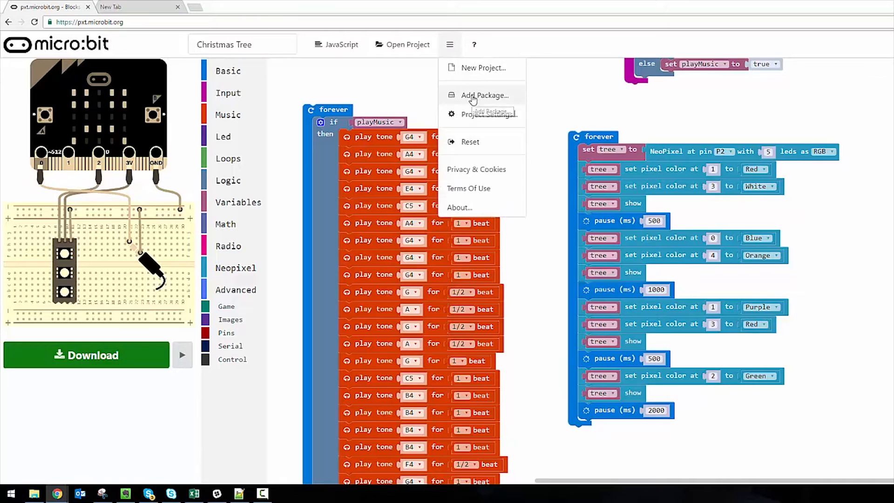
pyautogui.click(485, 95)
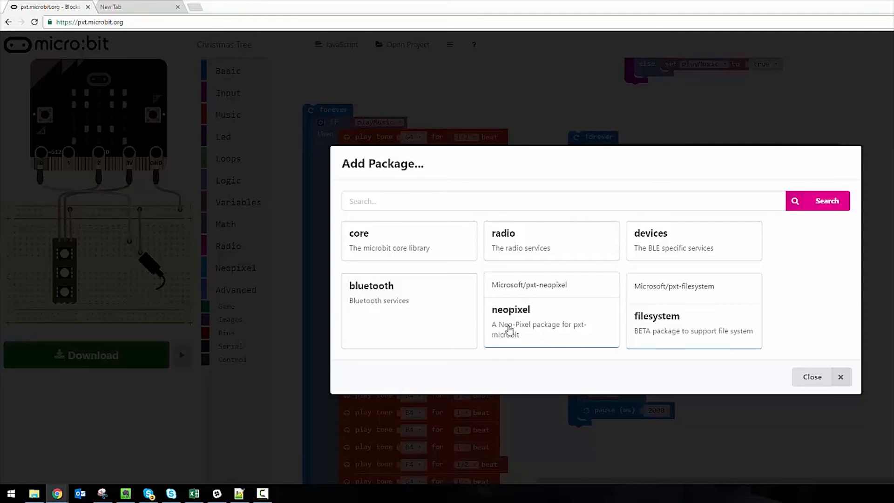
pyautogui.moveTo(536, 325)
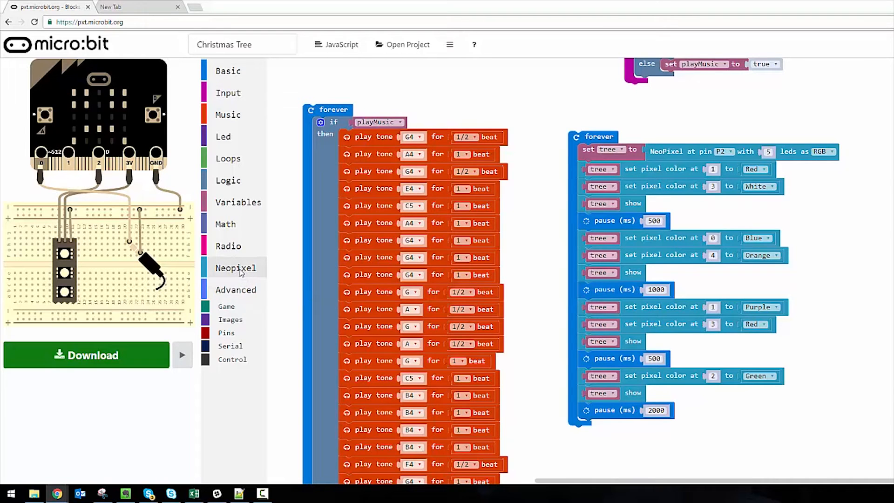
# Step: Browse the Neopixel blocks and keep pixel 1's colour as Red
pyautogui.click(235, 268)
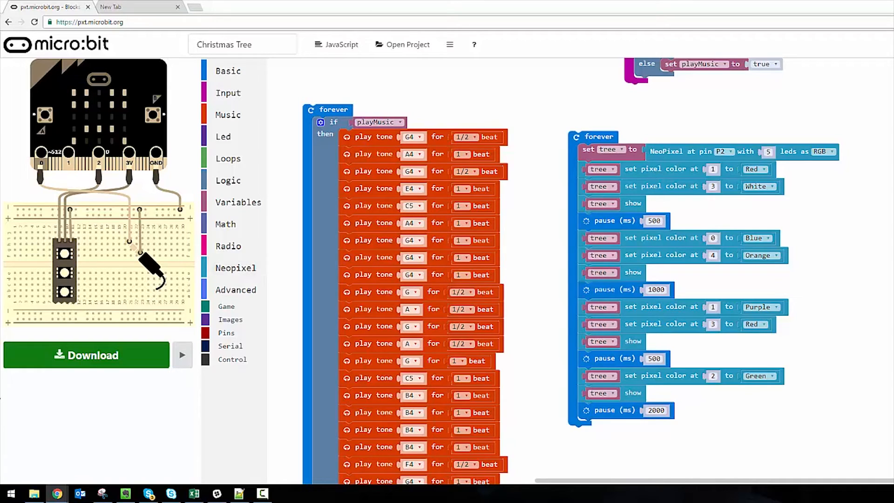
pyautogui.moveTo(711, 210)
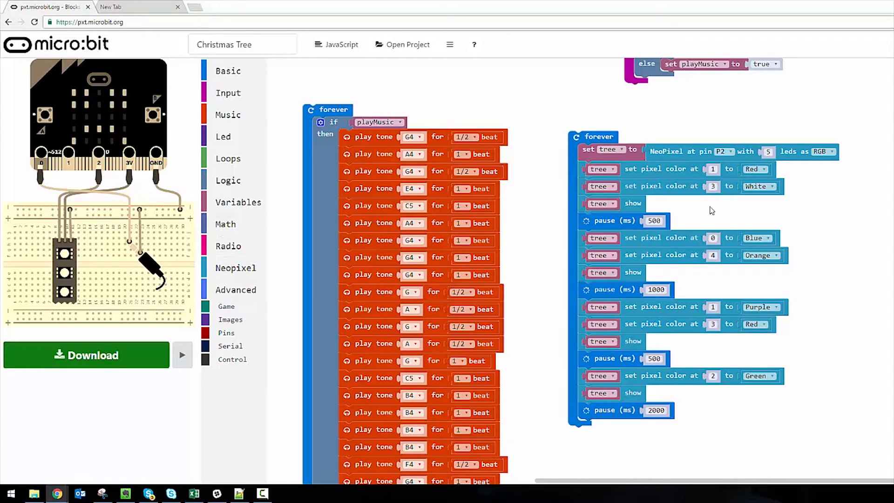
pyautogui.moveTo(755, 169)
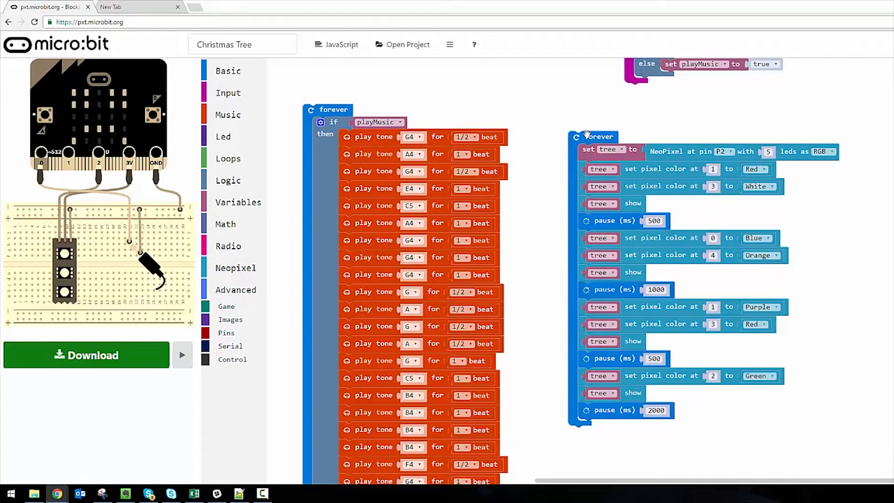
pyautogui.moveTo(585, 151)
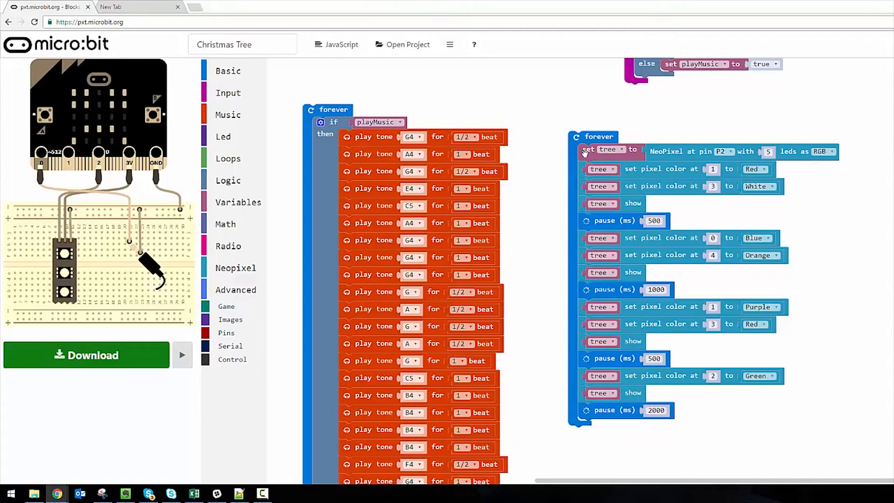
pyautogui.moveTo(588, 150)
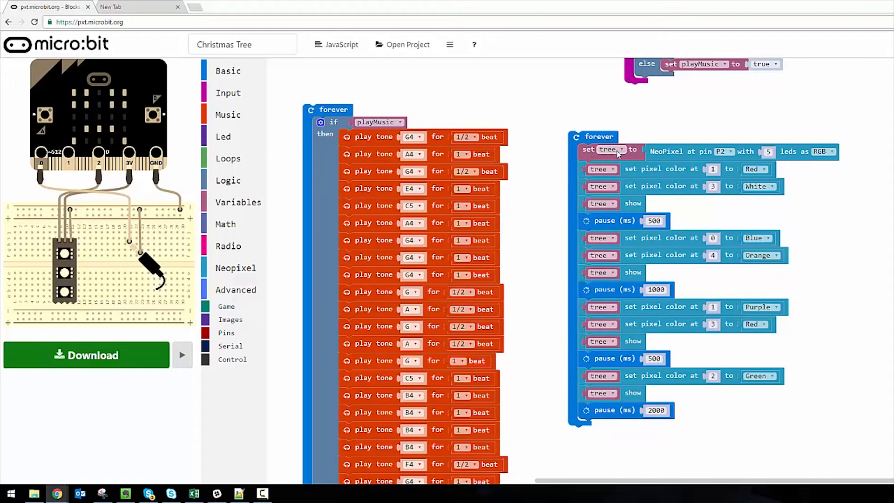
pyautogui.click(235, 267)
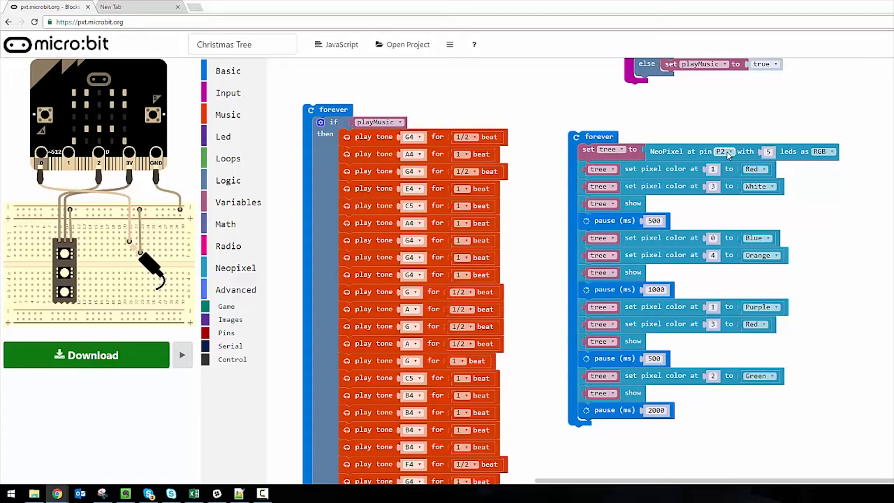
pyautogui.moveTo(810, 149)
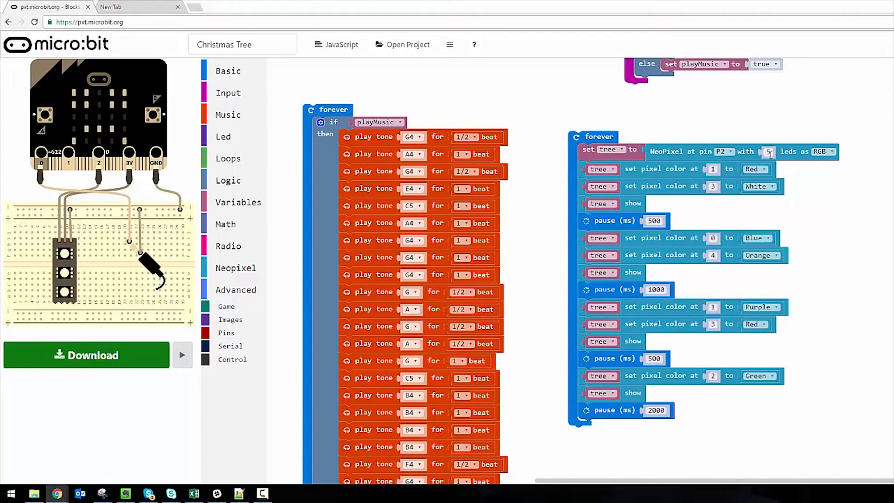
pyautogui.moveTo(846, 170)
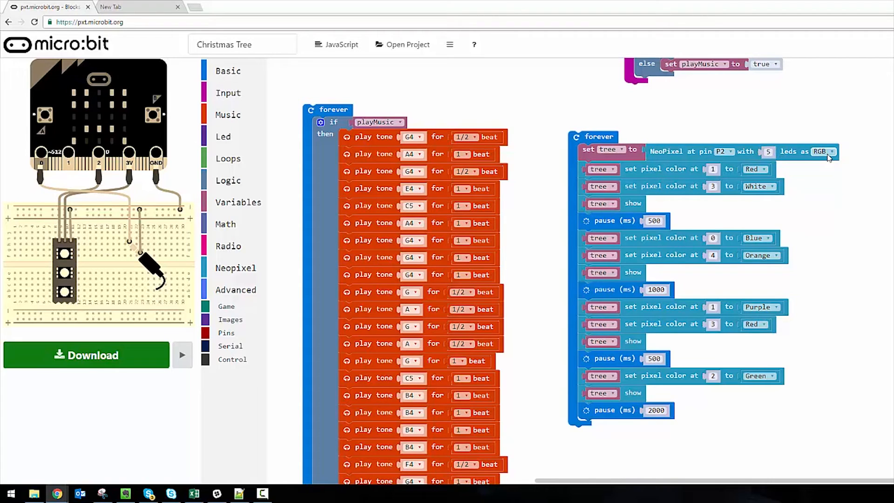
pyautogui.moveTo(661, 158)
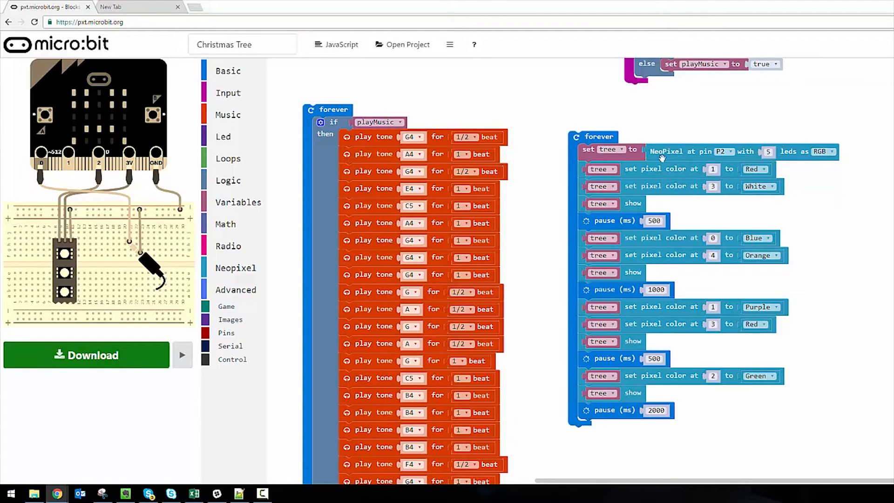
pyautogui.moveTo(601, 157)
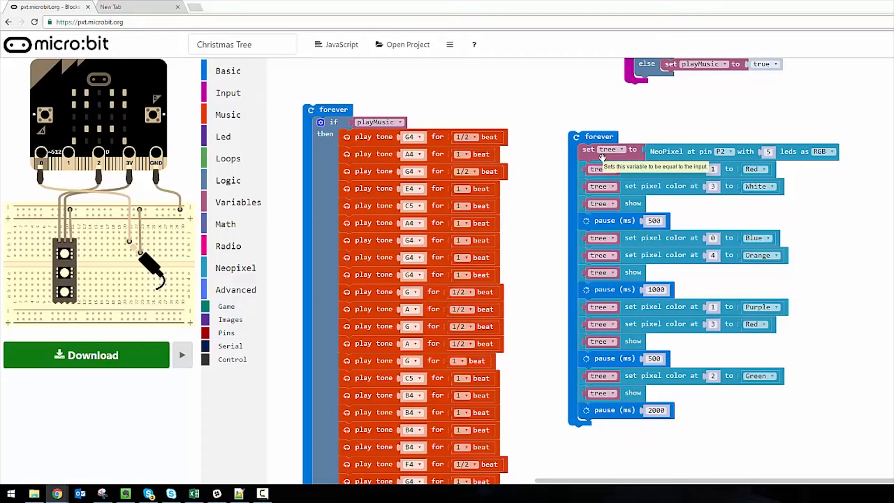
pyautogui.moveTo(655, 168)
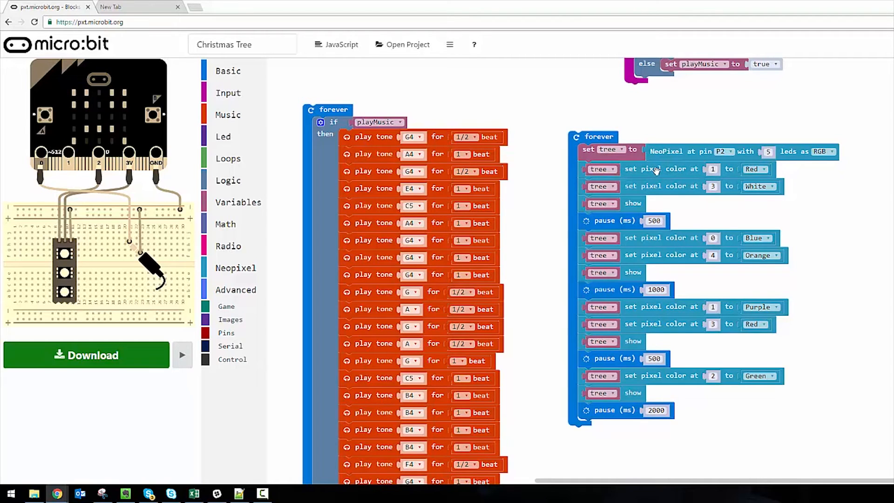
pyautogui.moveTo(656, 169)
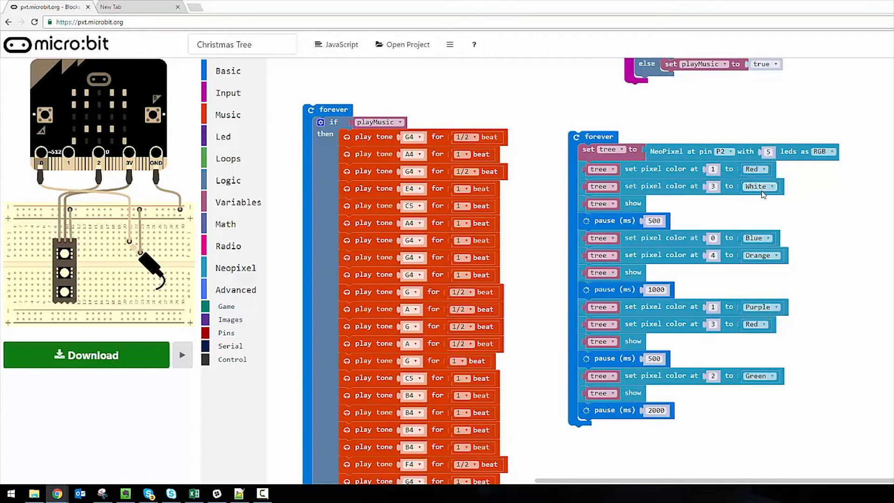
pyautogui.moveTo(633, 203)
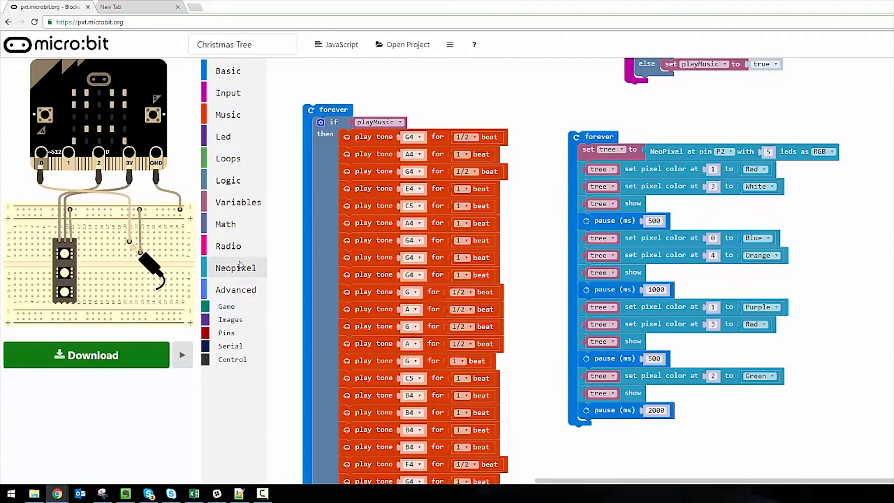
pyautogui.click(235, 268)
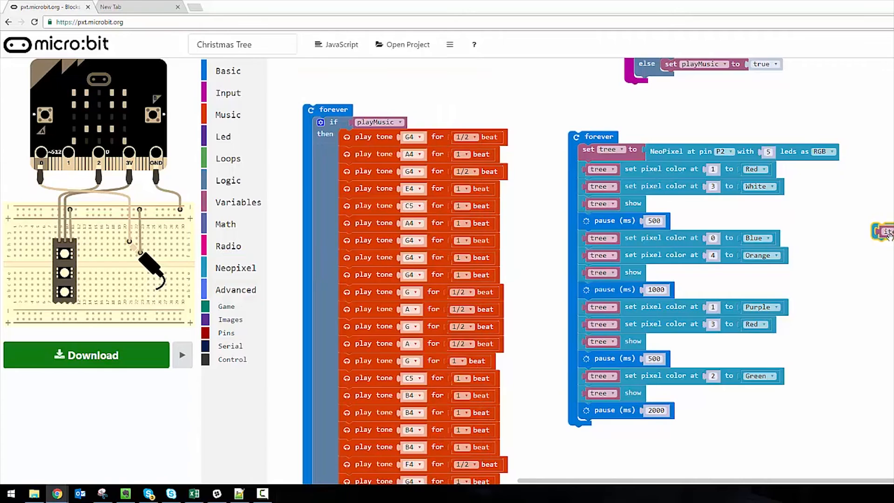
pyautogui.rightClick(883, 232)
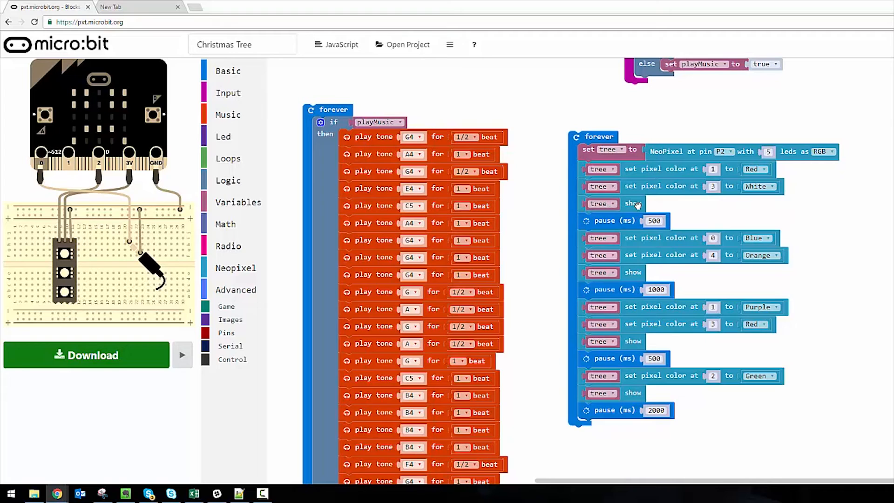
pyautogui.moveTo(625, 225)
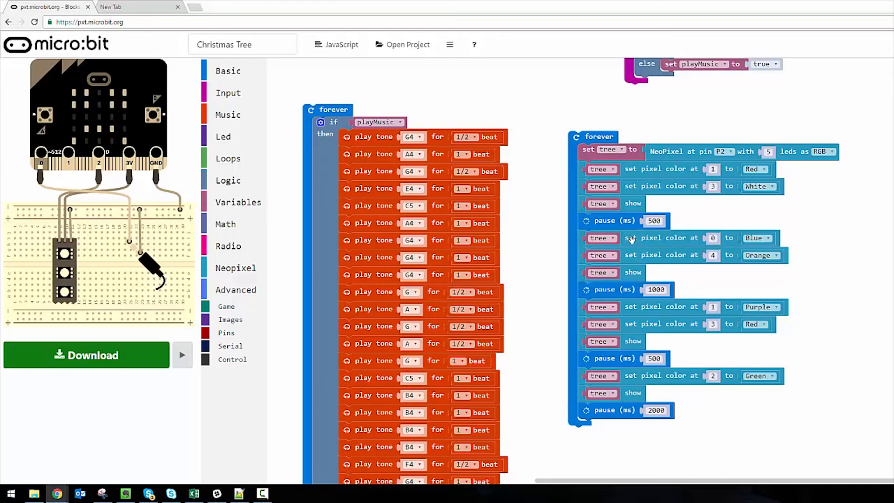
pyautogui.moveTo(647, 318)
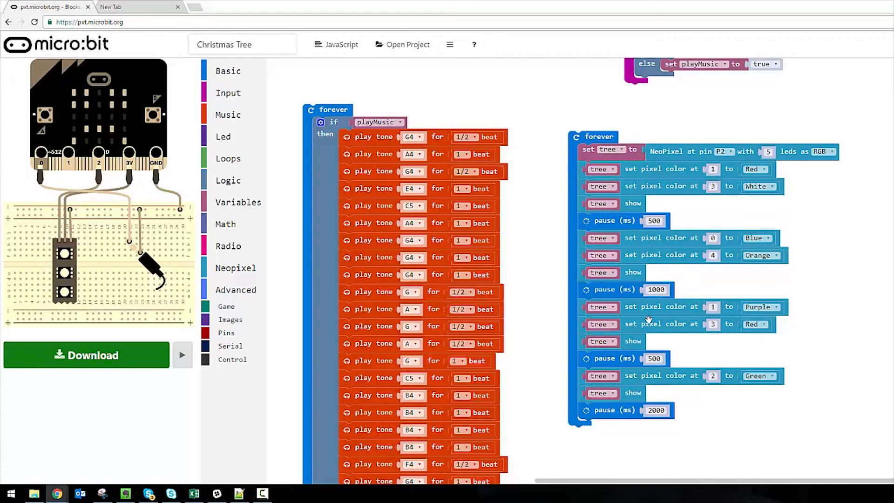
pyautogui.moveTo(754, 133)
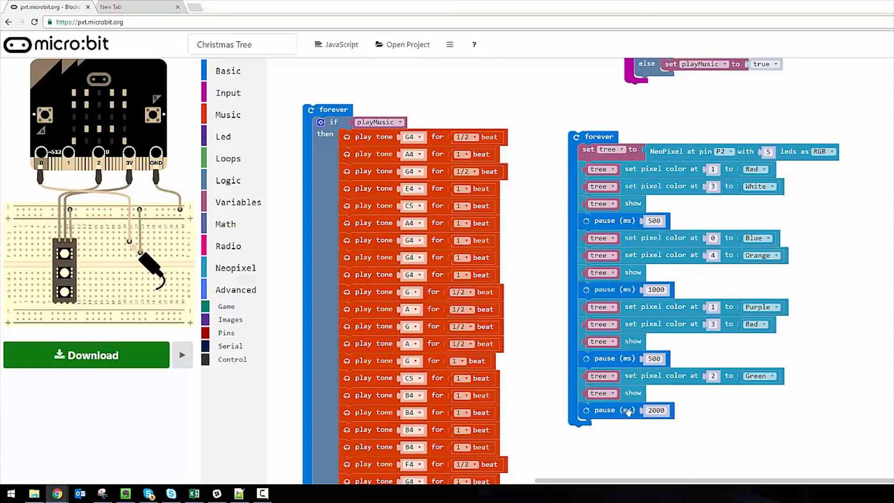
pyautogui.moveTo(772, 320)
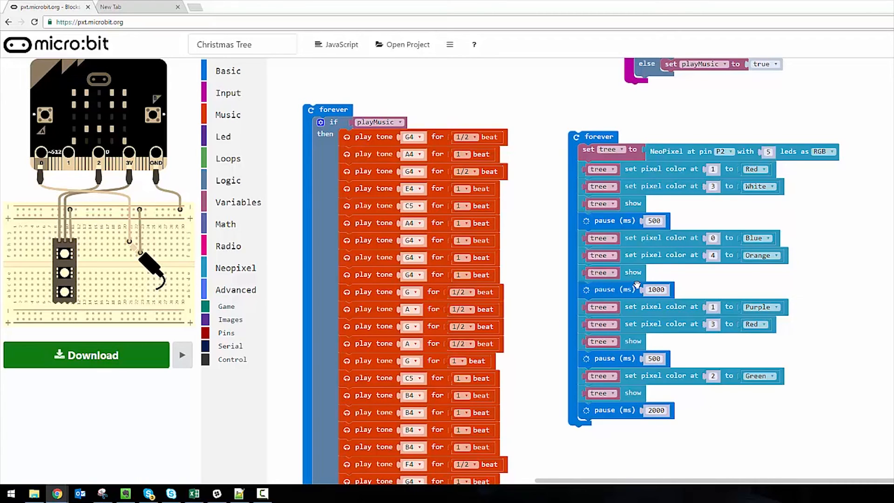
pyautogui.moveTo(612, 289)
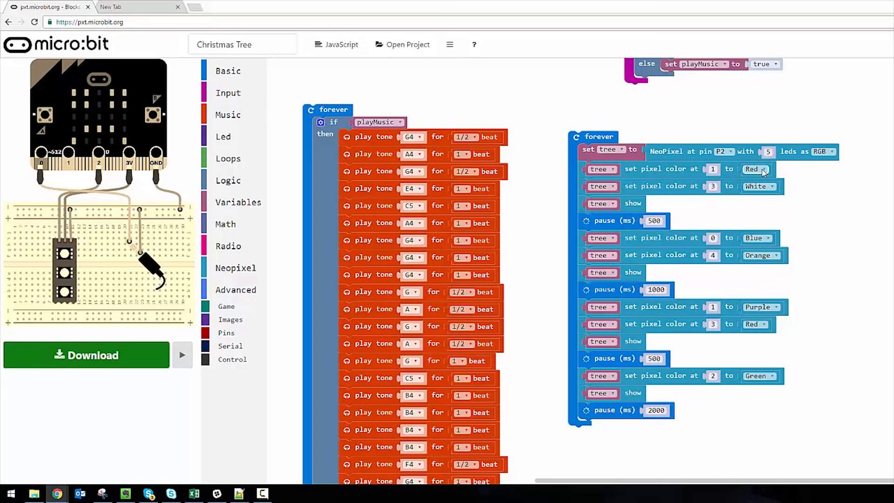
pyautogui.moveTo(768, 371)
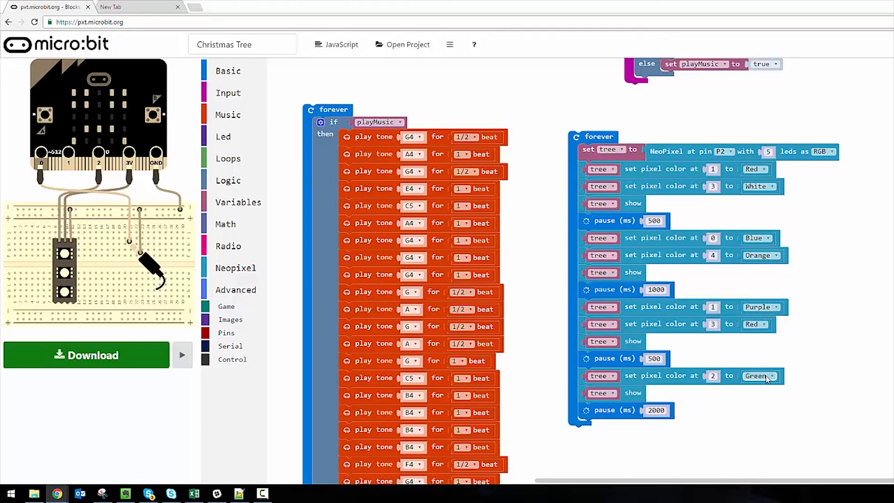
pyautogui.moveTo(734, 206)
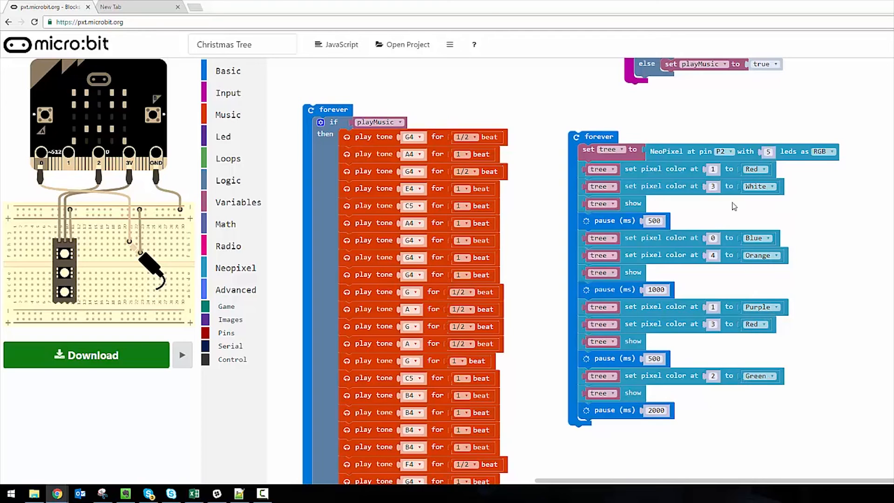
pyautogui.moveTo(741, 315)
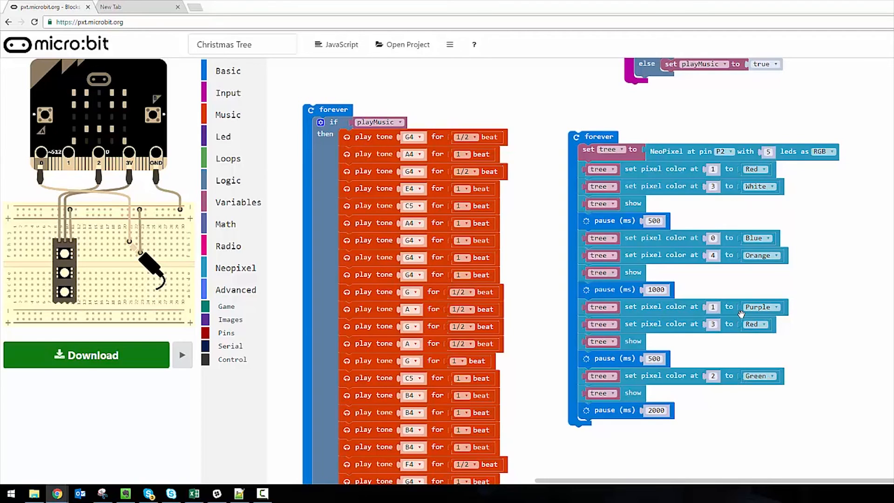
pyautogui.moveTo(236, 289)
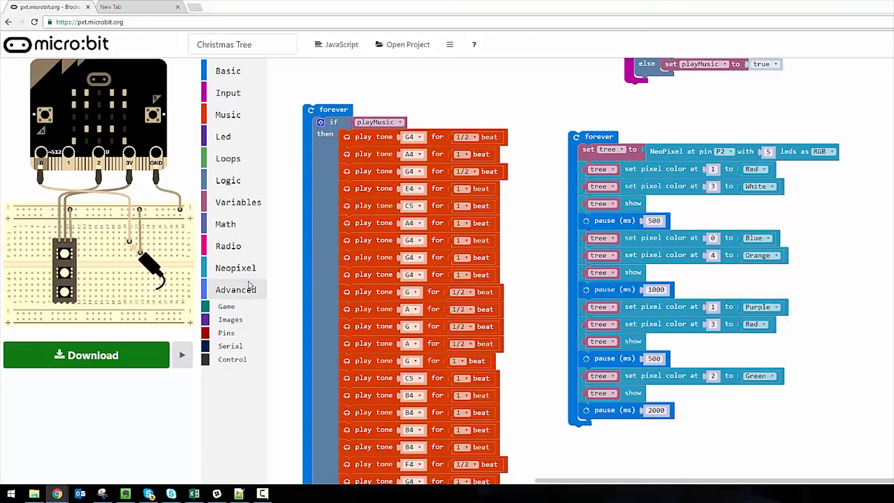
pyautogui.moveTo(757, 170)
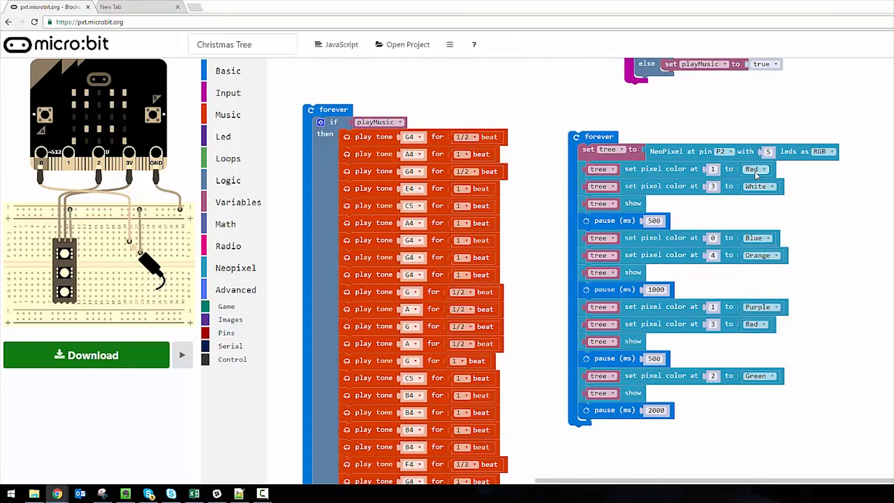
pyautogui.click(754, 169)
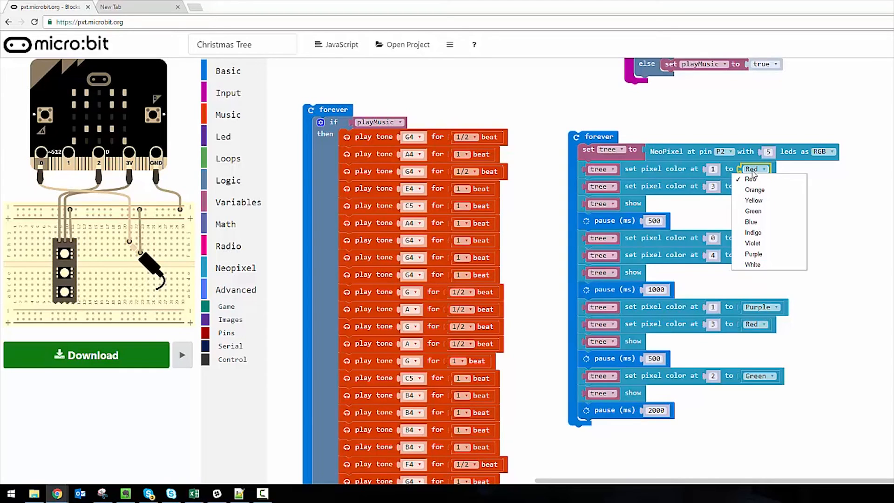
pyautogui.click(752, 264)
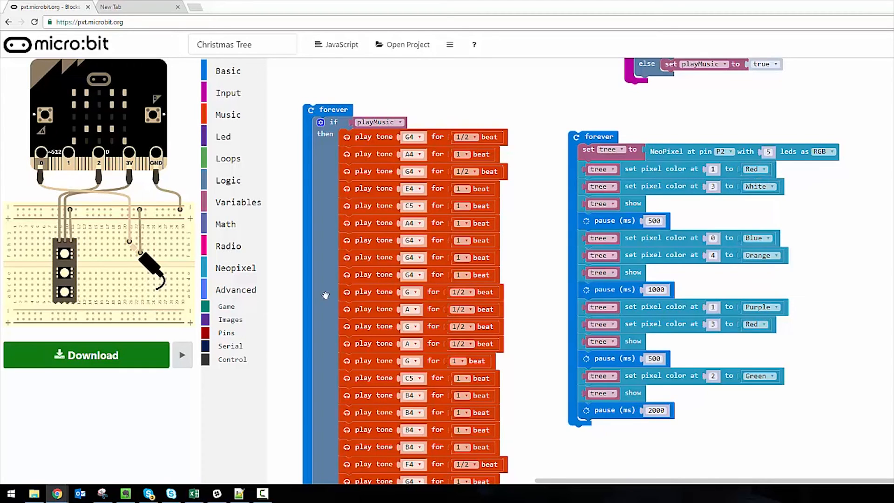
pyautogui.moveTo(305, 341)
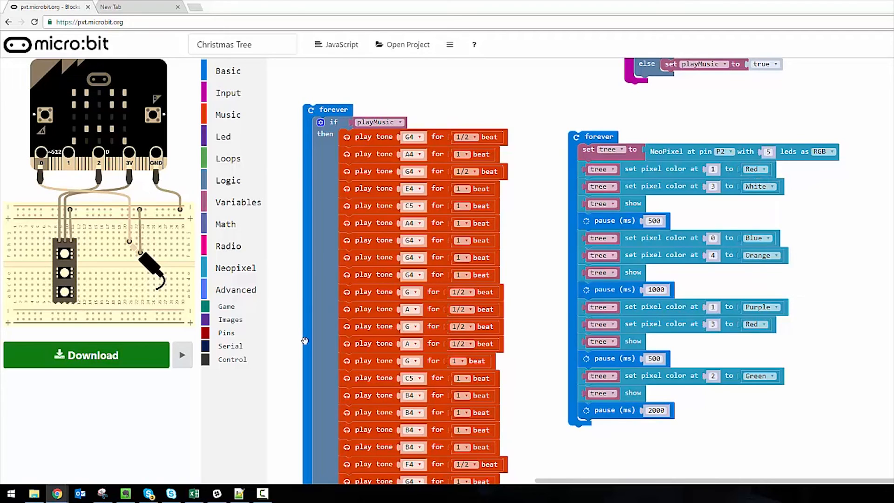
pyautogui.moveTo(231, 345)
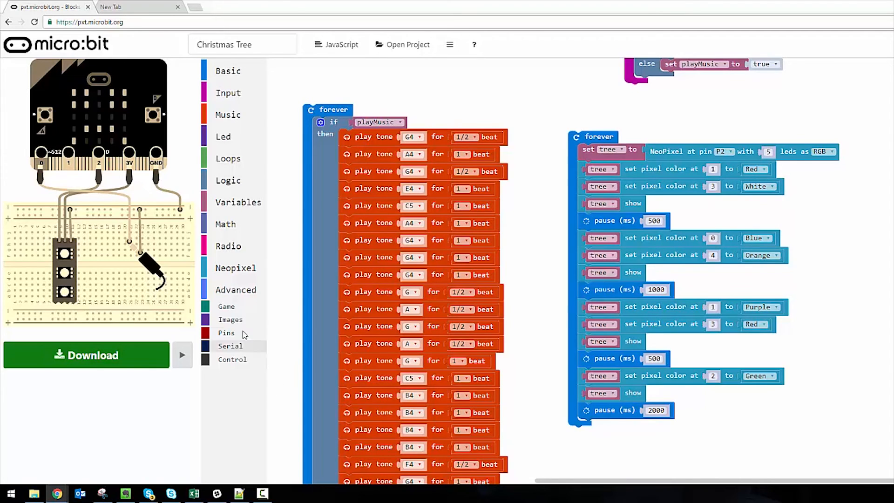
# Step: Duplicate the pixel 2 Green colour block from the Neopixel category
pyautogui.click(235, 268)
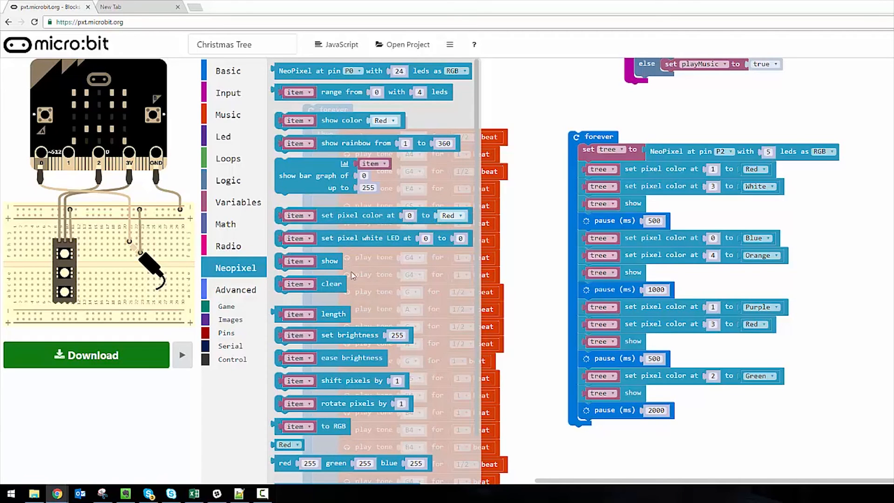
pyautogui.scroll(-3)
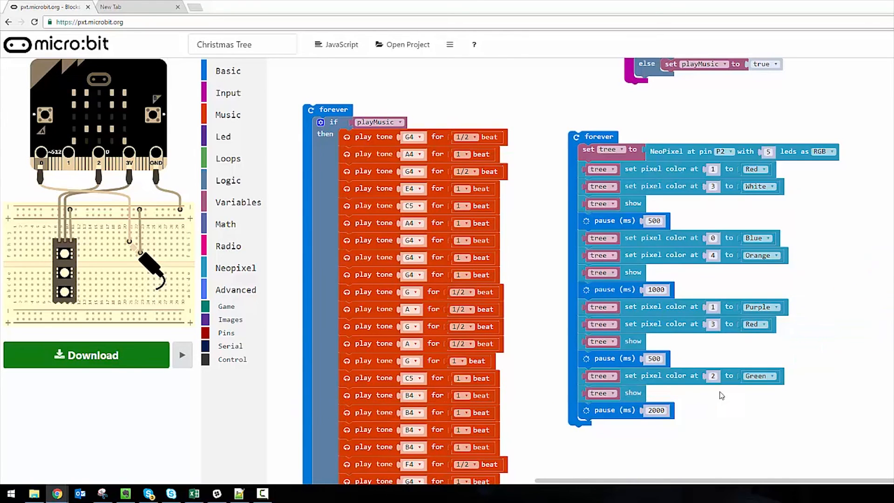
pyautogui.rightClick(661, 376)
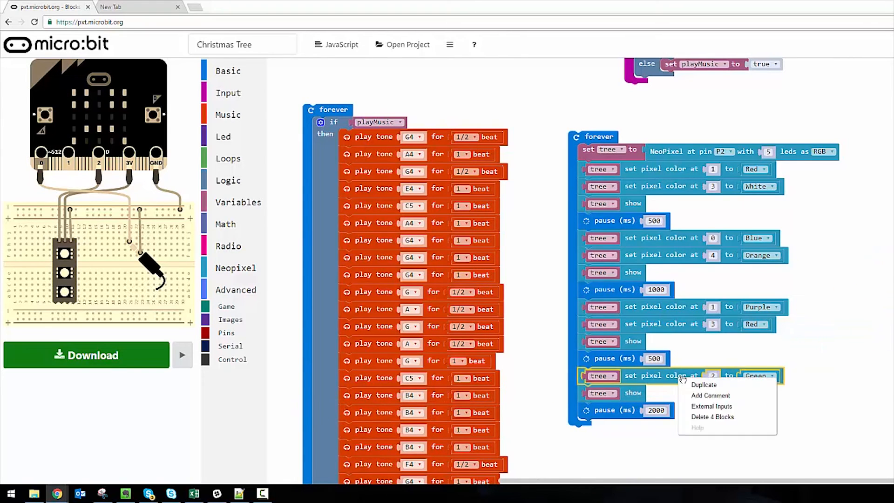
pyautogui.click(704, 384)
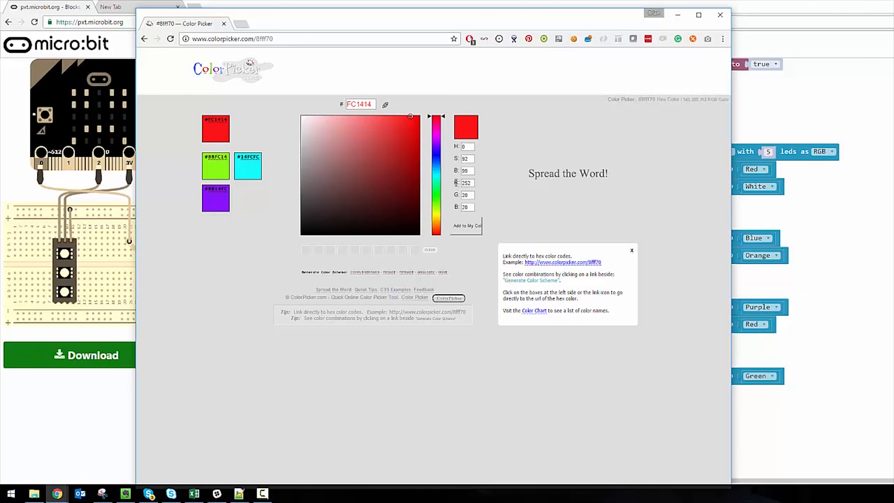
# Step: Select ColorPicker's entire hex code field so FF05EA can replace it
pyautogui.tripleClick(466, 183)
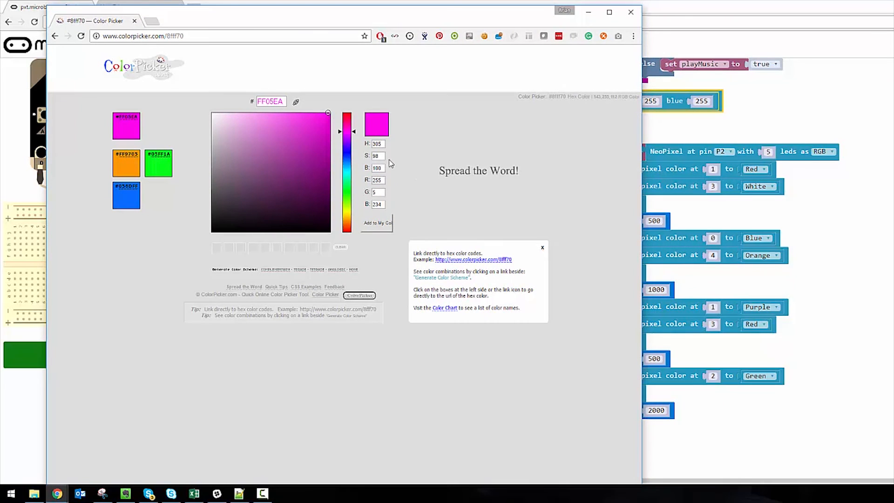
pyautogui.moveTo(687, 152)
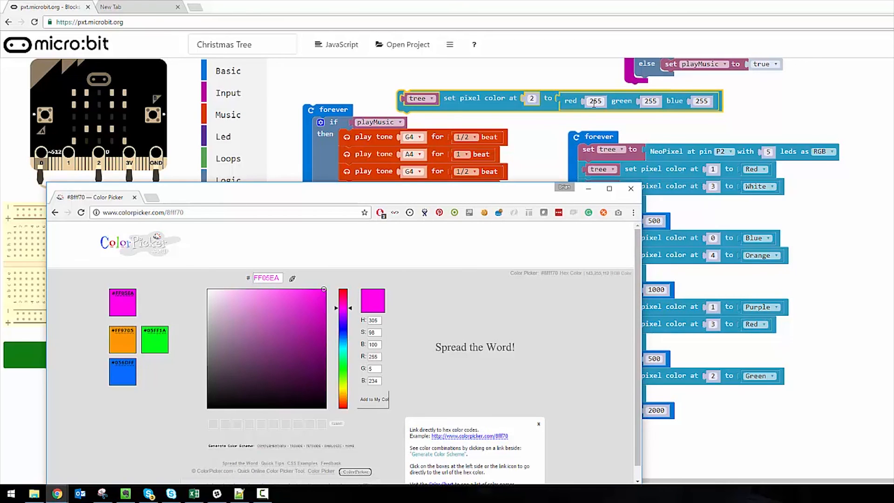
pyautogui.moveTo(554, 156)
pyautogui.write('5')
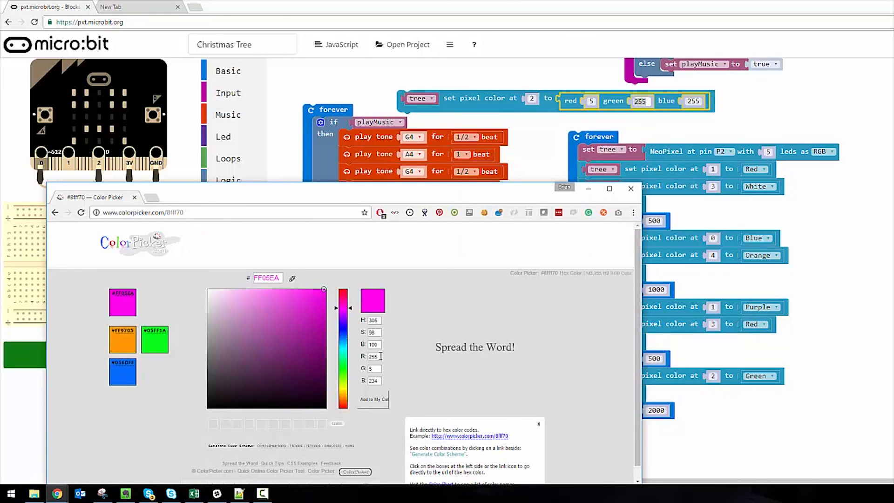
# Step: Edit the blue value of the copied block's RGB colour to 234
pyautogui.click(631, 188)
pyautogui.write('234')
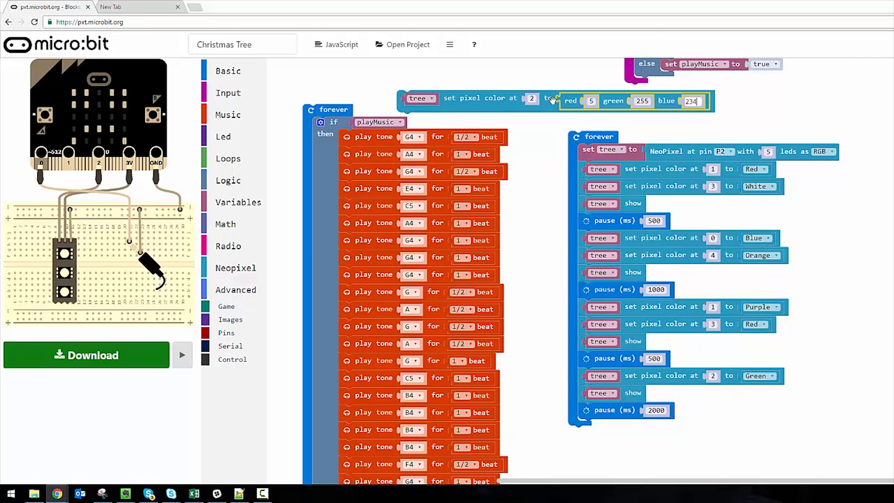
pyautogui.moveTo(549, 106)
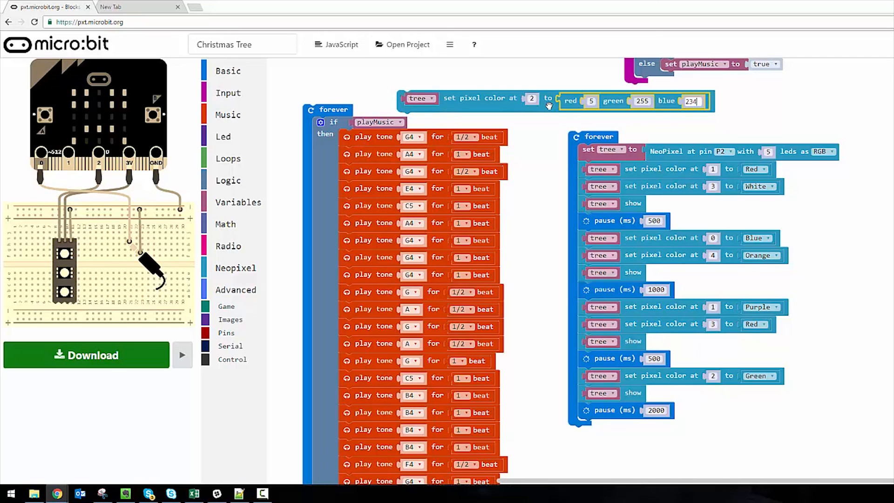
pyautogui.moveTo(641, 118)
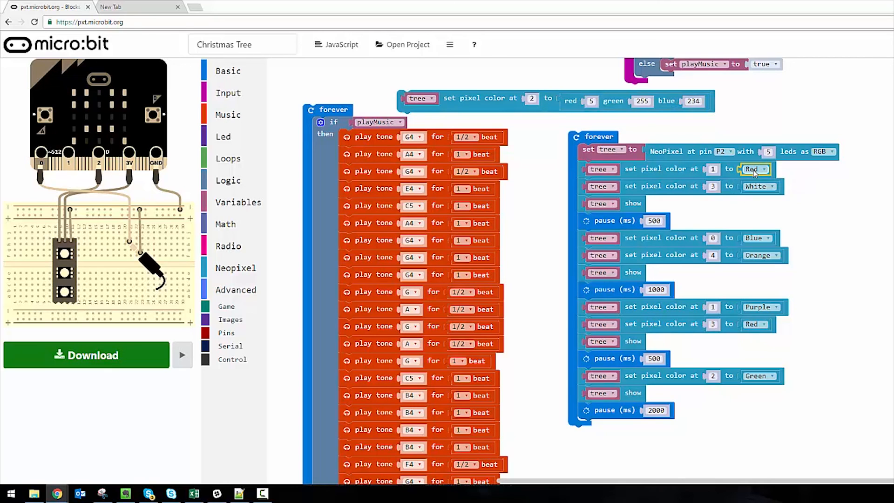
pyautogui.click(752, 169)
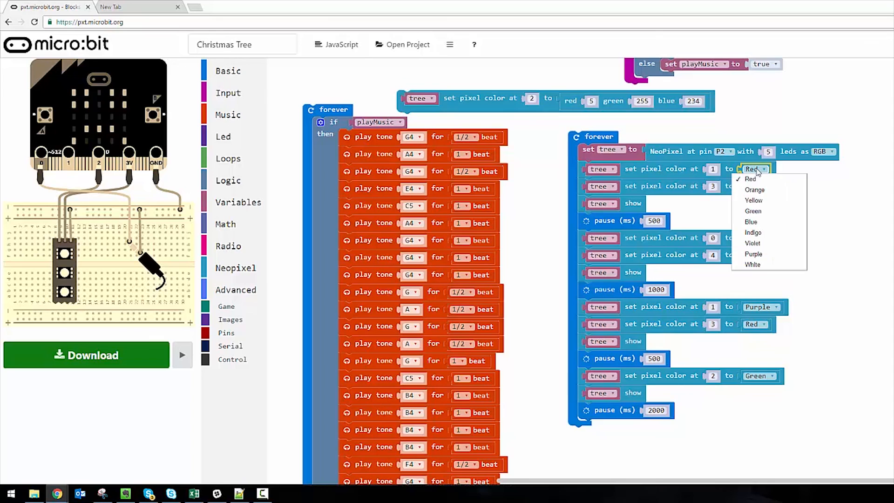
pyautogui.click(751, 264)
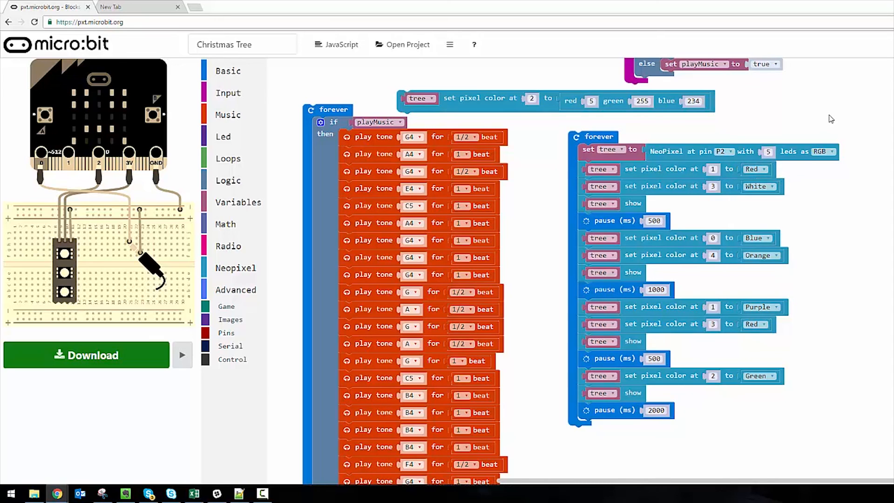
pyautogui.moveTo(486, 104)
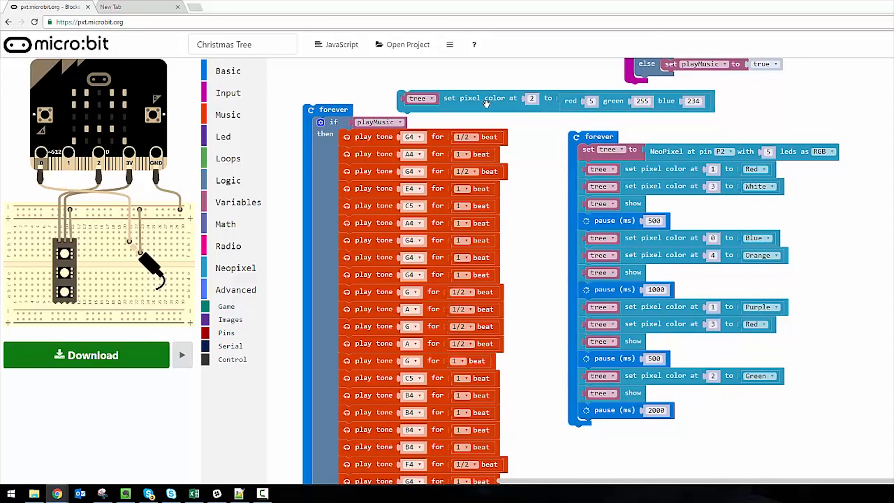
pyautogui.moveTo(486, 102)
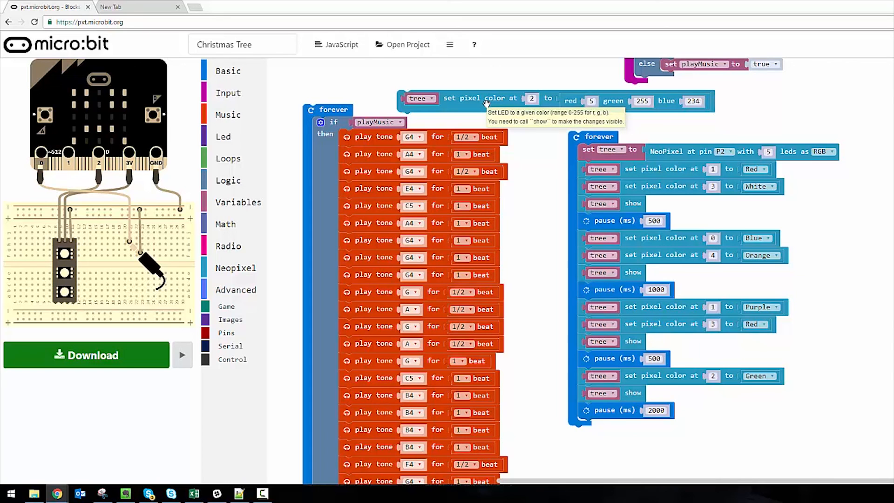